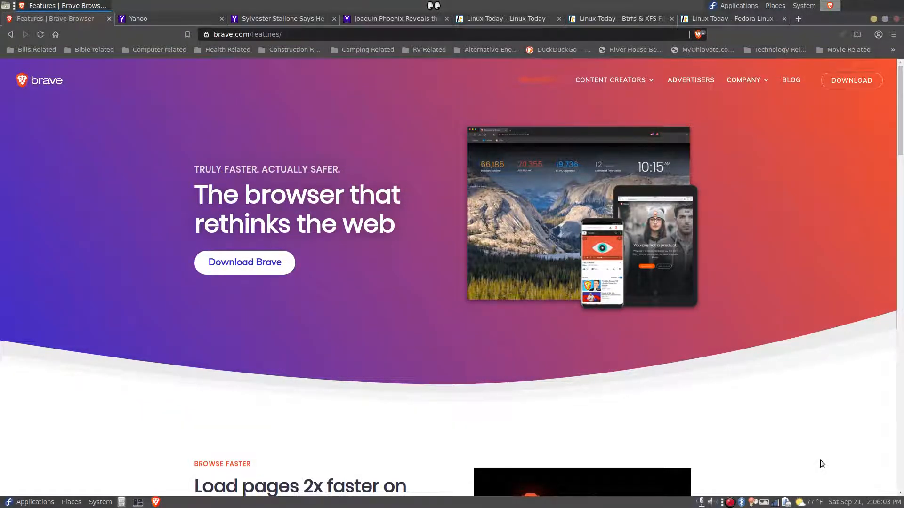
pyautogui.moveTo(149, 20)
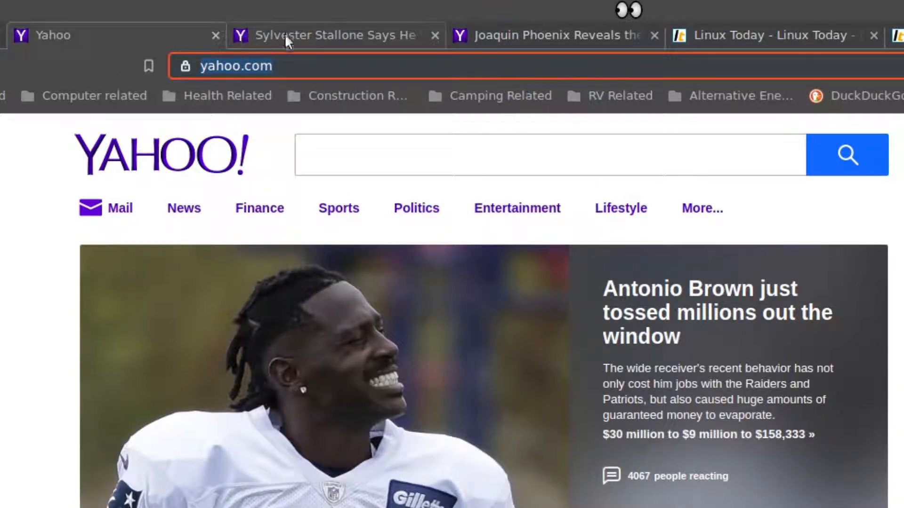
# View the Sylvester Stallone and Joaquin Phoenix article tabs in turn
pyautogui.click(327, 35)
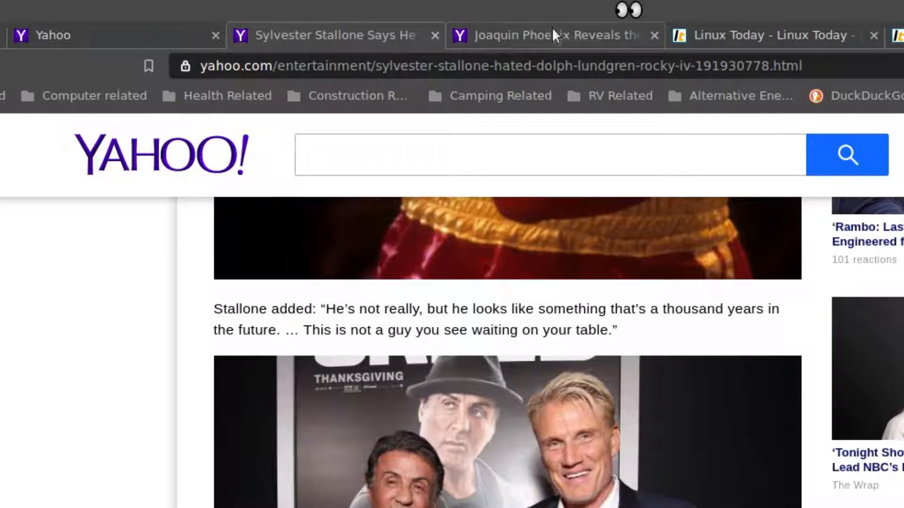
pyautogui.click(554, 36)
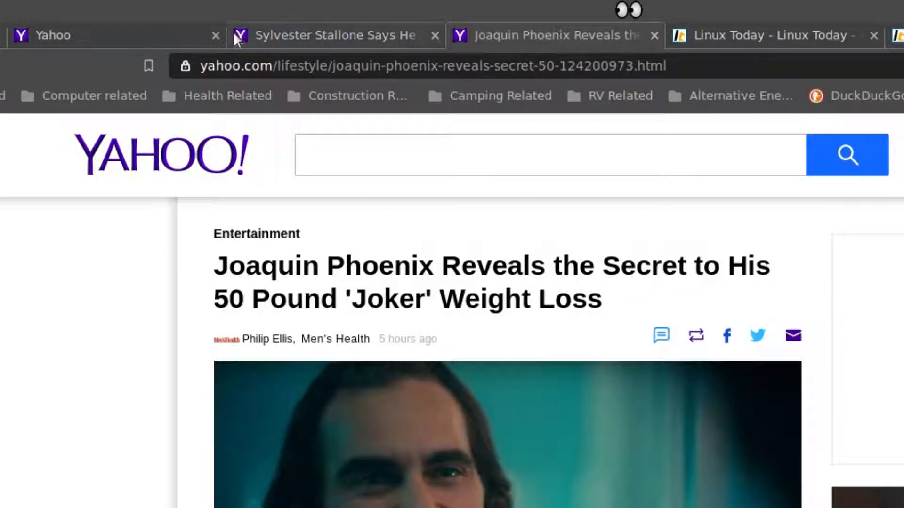
pyautogui.click(328, 35)
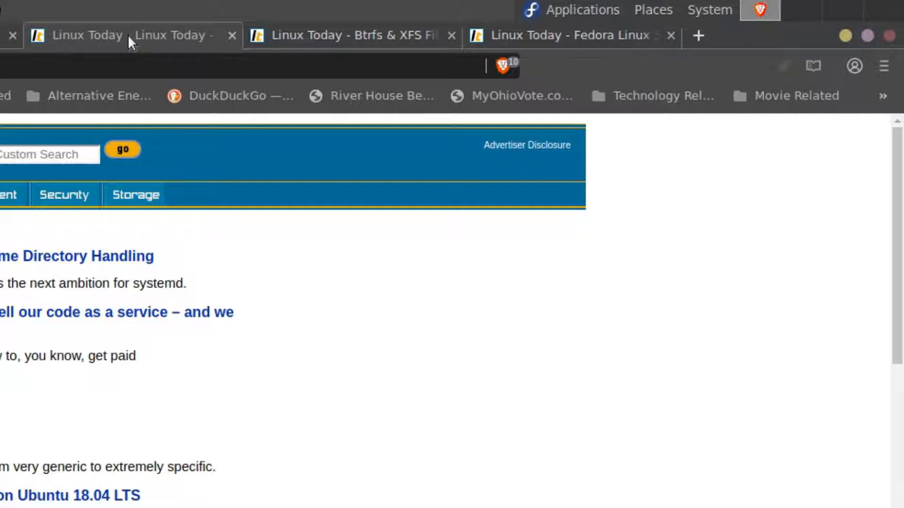
pyautogui.moveTo(321, 41)
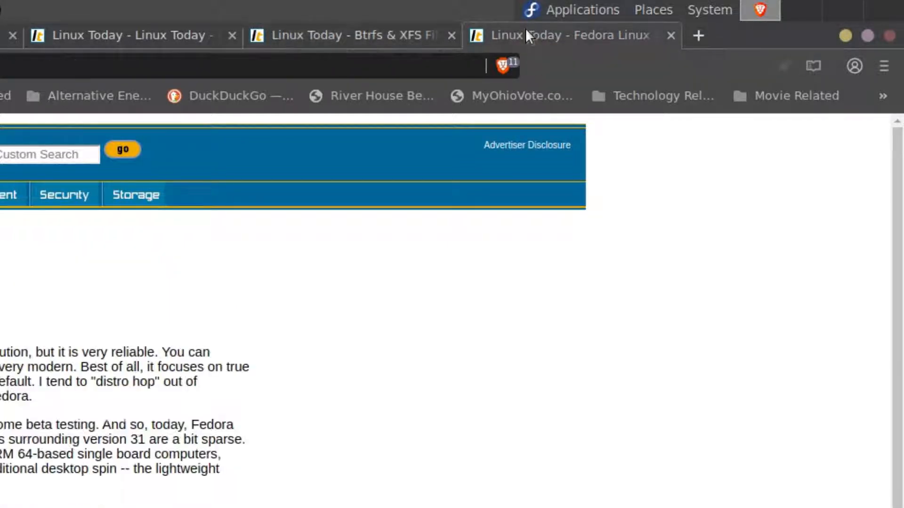
pyautogui.moveTo(84, 34)
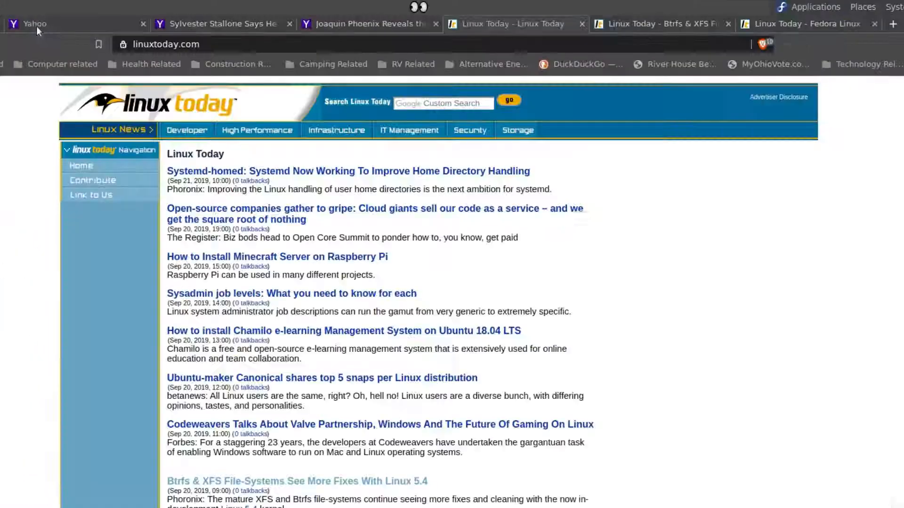
# Switch to the Yahoo home tab, then back to the Linux Today home tab
pyautogui.click(47, 23)
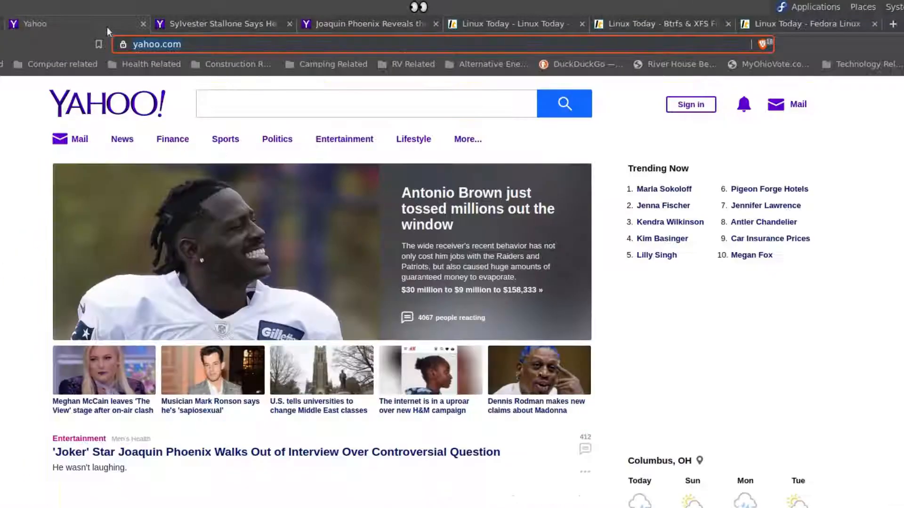
pyautogui.click(511, 24)
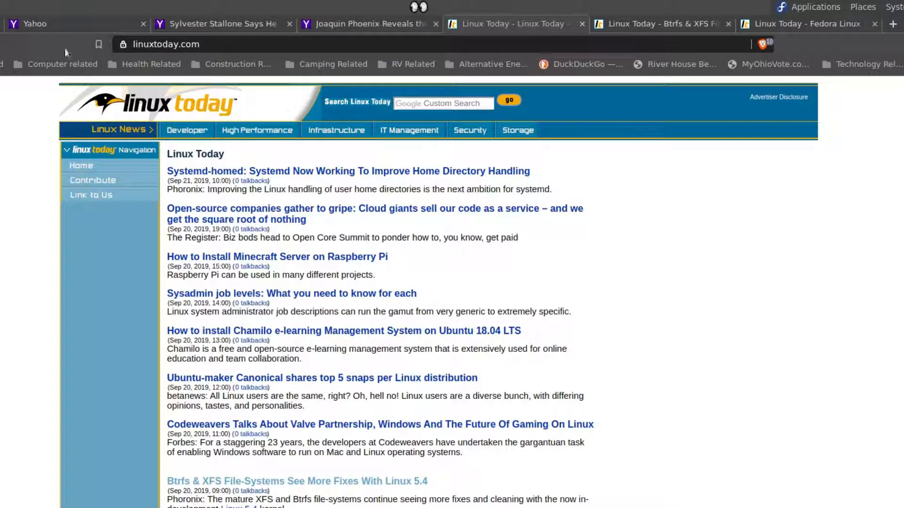
# On the Yahoo home tab, raise the page zoom from the menu through 110% and 125% to 150%
pyautogui.click(47, 24)
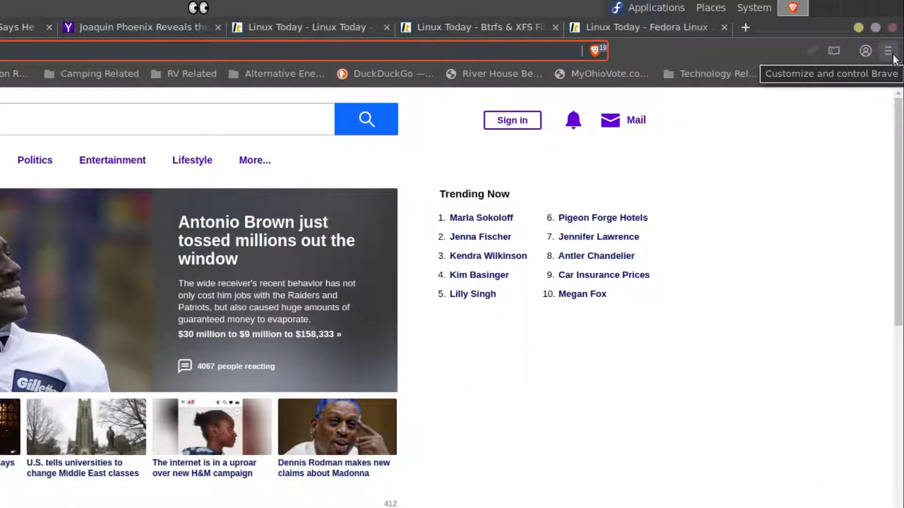
pyautogui.click(886, 62)
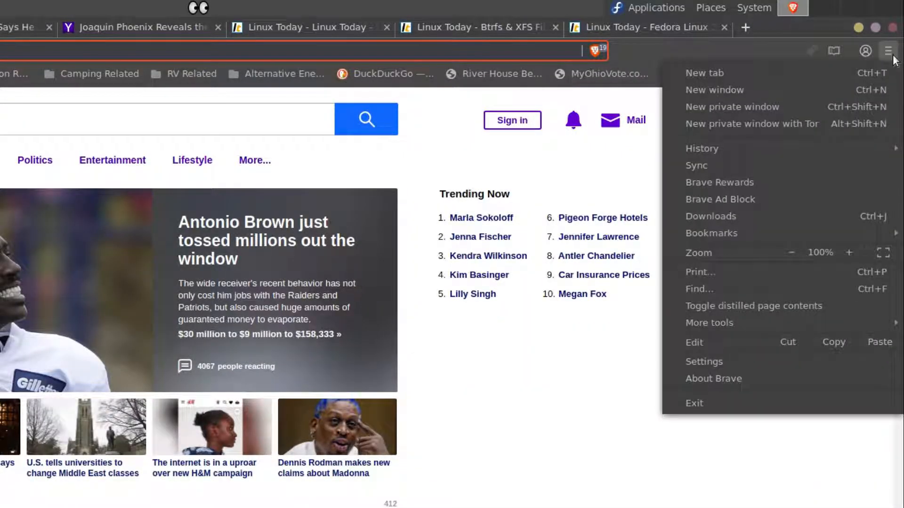
pyautogui.moveTo(730, 260)
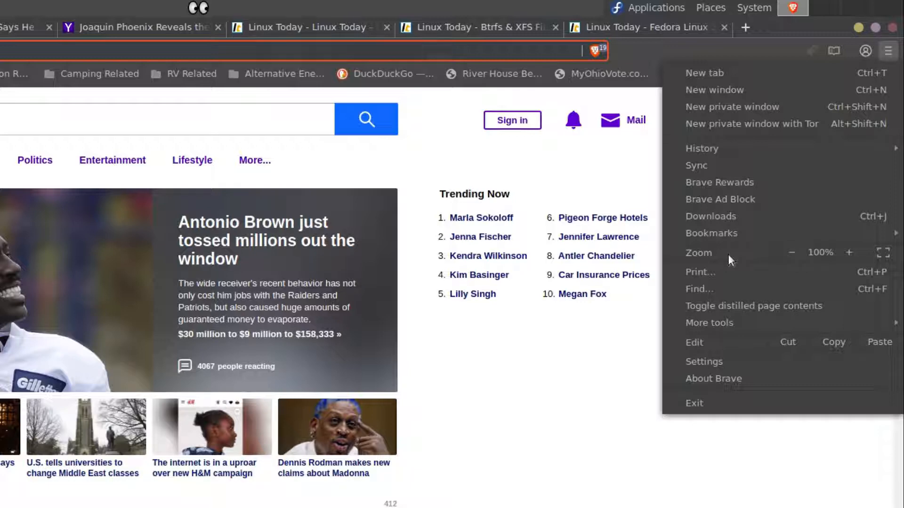
pyautogui.moveTo(850, 254)
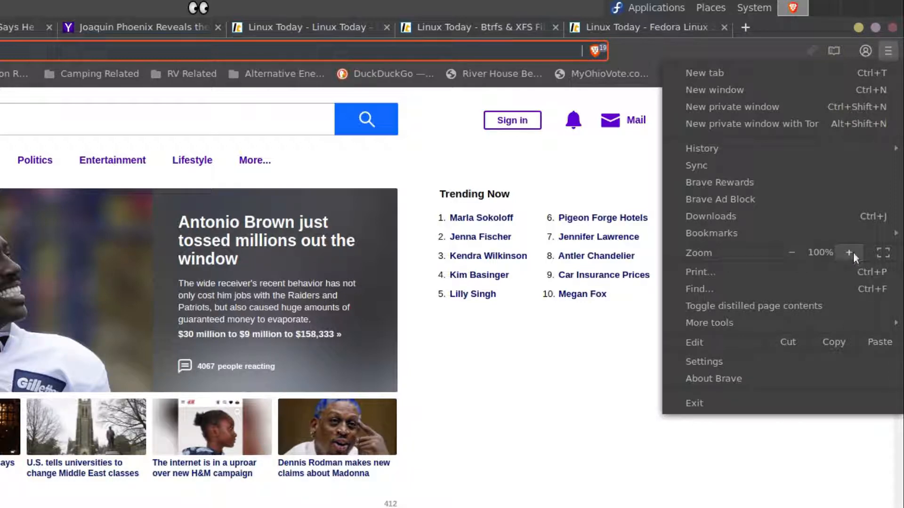
pyautogui.click(848, 252)
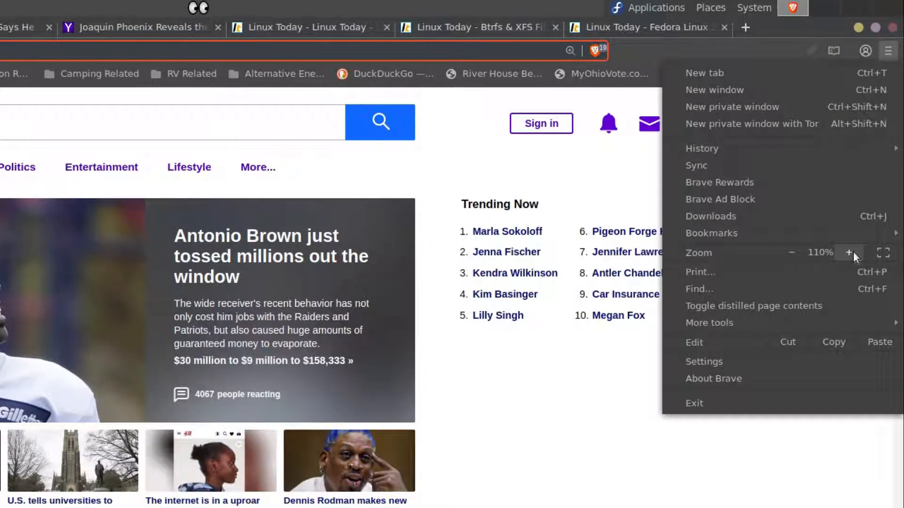
pyautogui.click(849, 252)
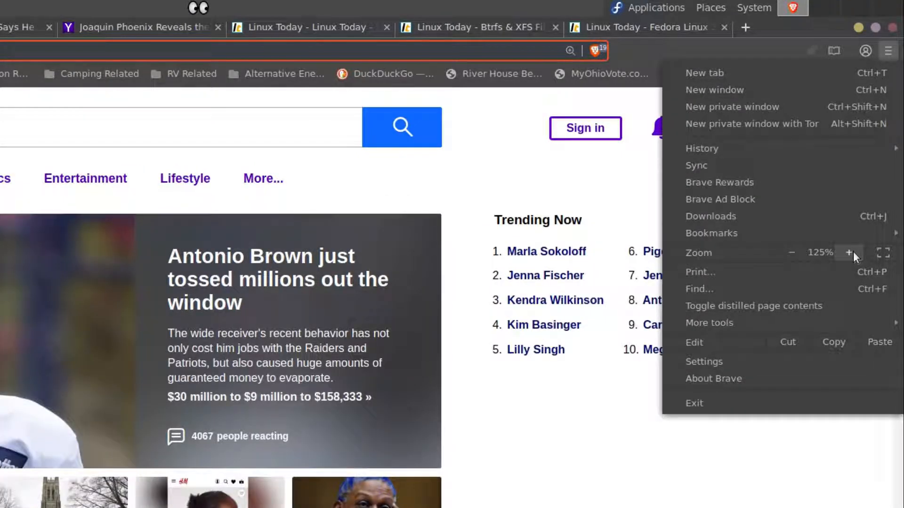
pyautogui.click(850, 252)
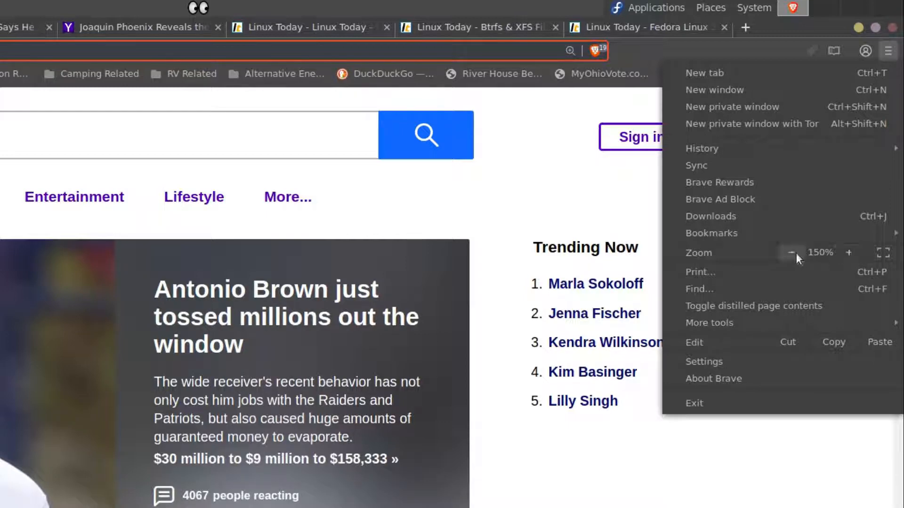
# Bring the Yahoo zoom back down to 100%, then up again past 110%
pyautogui.click(791, 252)
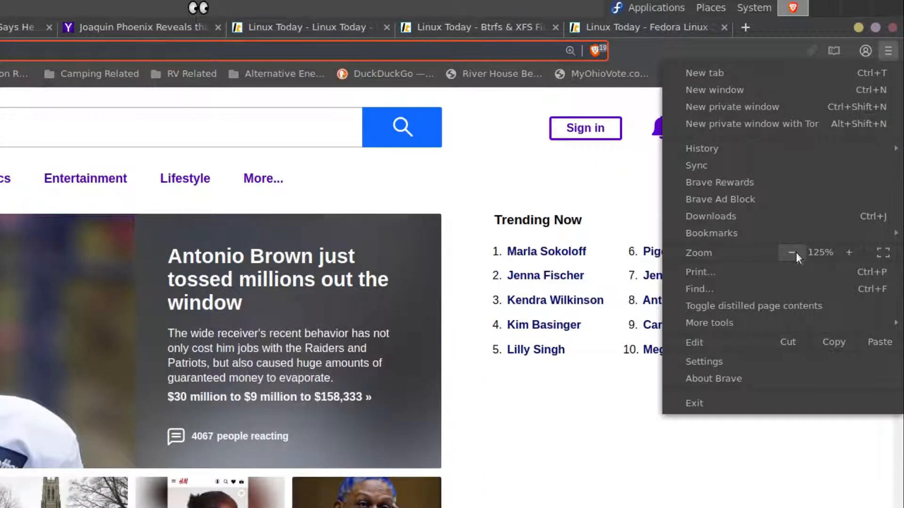
pyautogui.click(792, 253)
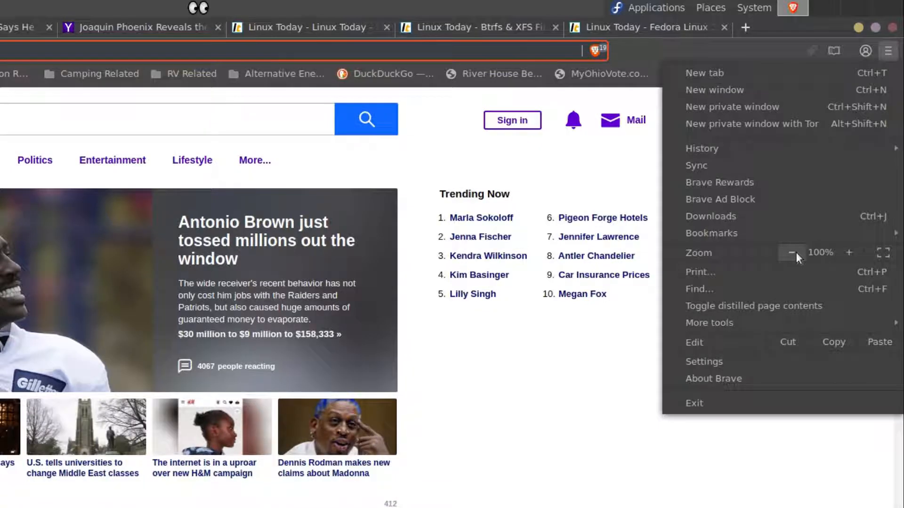
pyautogui.click(848, 252)
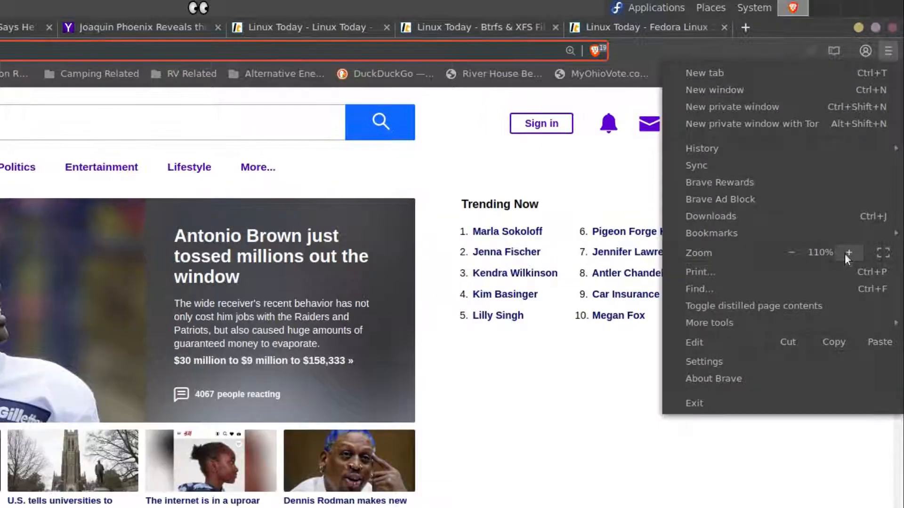
pyautogui.click(851, 252)
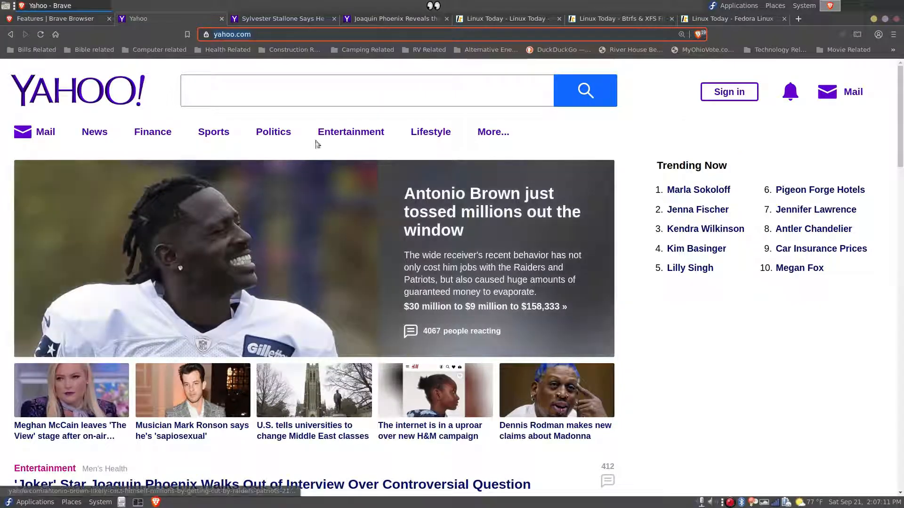
pyautogui.moveTo(275, 18)
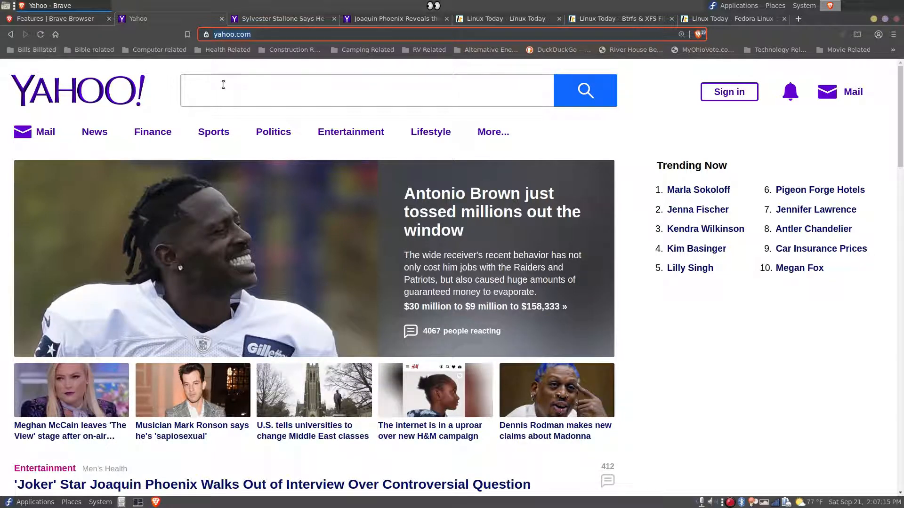
pyautogui.moveTo(279, 19)
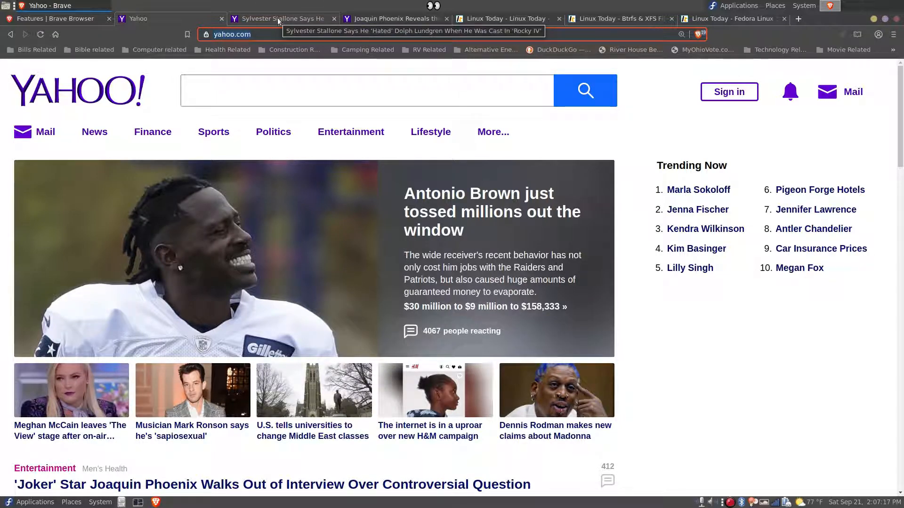
pyautogui.moveTo(183, 13)
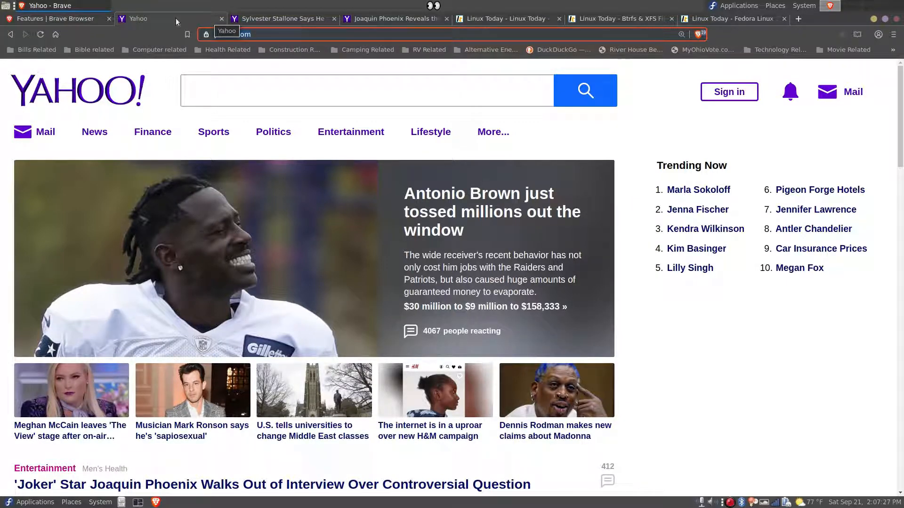
# Review the zoom on the Yahoo home, Sylvester Stallone and Joaquin Phoenix tabs
pyautogui.click(893, 34)
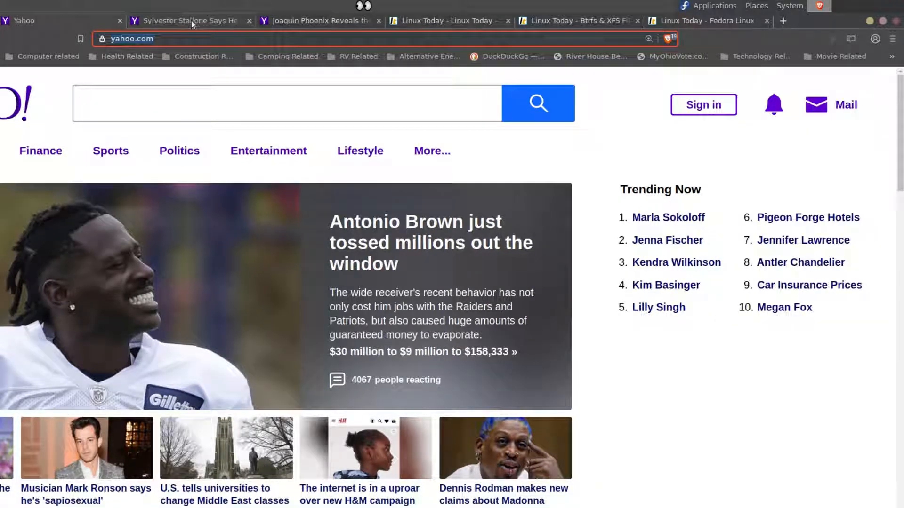
pyautogui.click(889, 39)
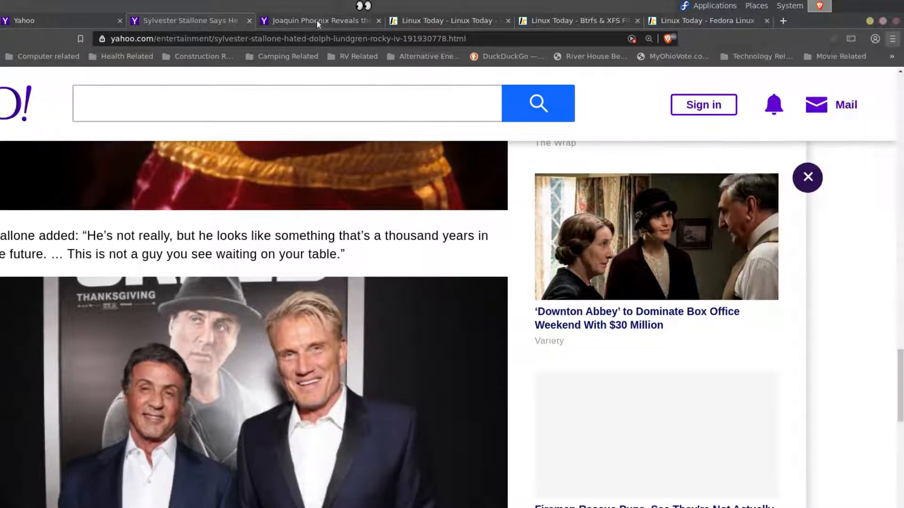
pyautogui.click(892, 38)
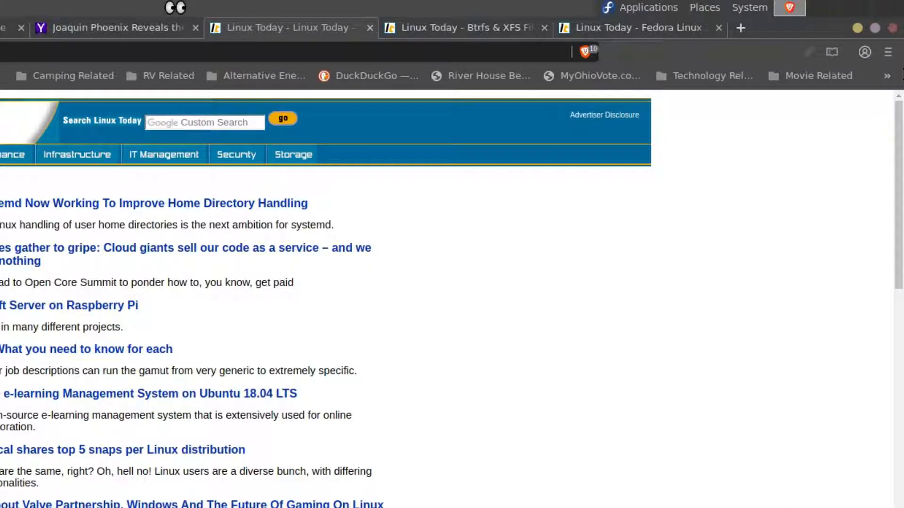
# Read the 100% zoom on the Linux Today Btrfs and Fedora tabs, then visit the Brave features tab
pyautogui.click(888, 51)
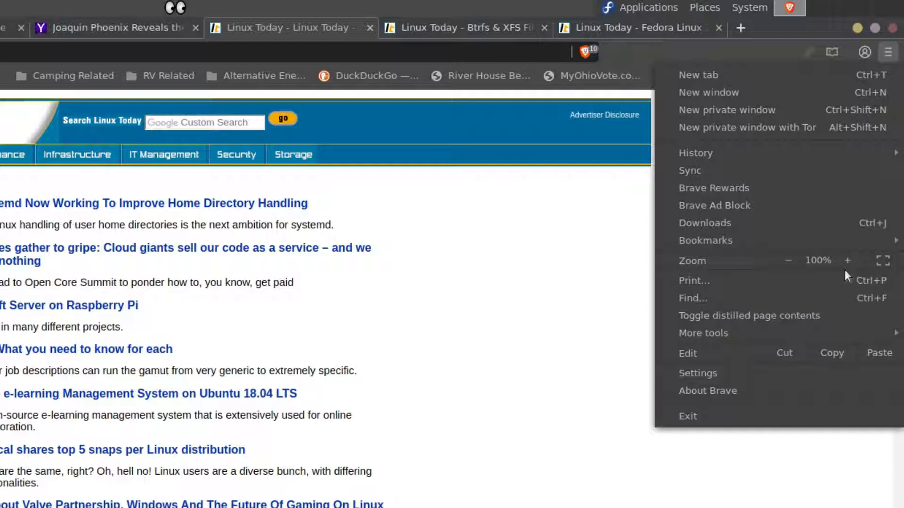
pyautogui.click(462, 27)
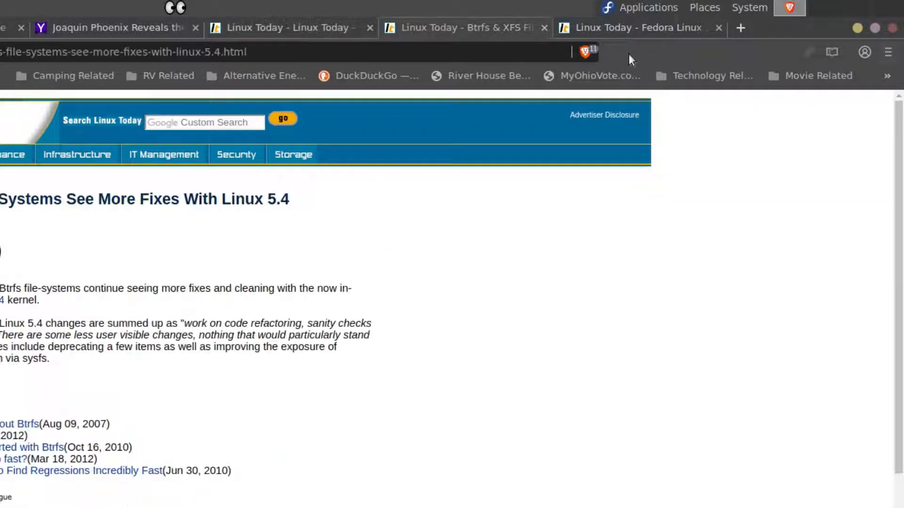
pyautogui.click(891, 52)
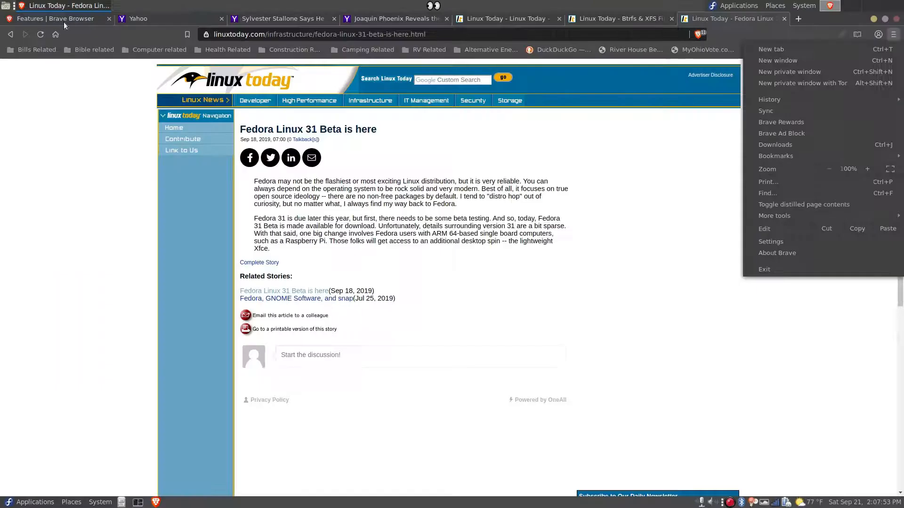
pyautogui.click(56, 19)
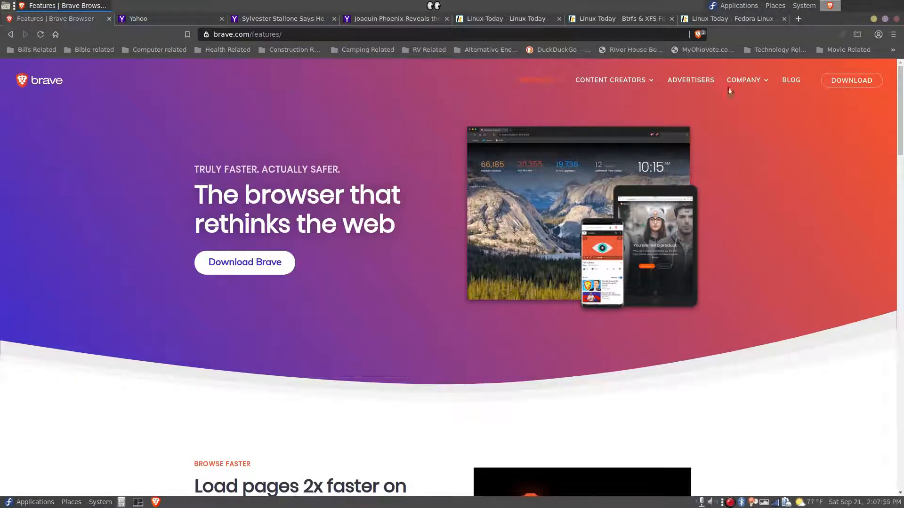
pyautogui.click(891, 34)
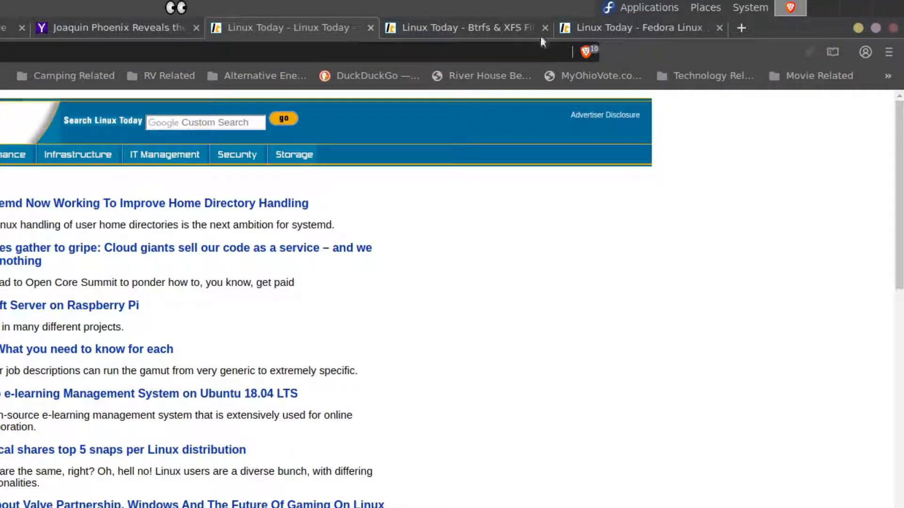
# Check the zoom on the Linux Today Fedora and Btrfs tabs, now reading 125%
pyautogui.click(621, 27)
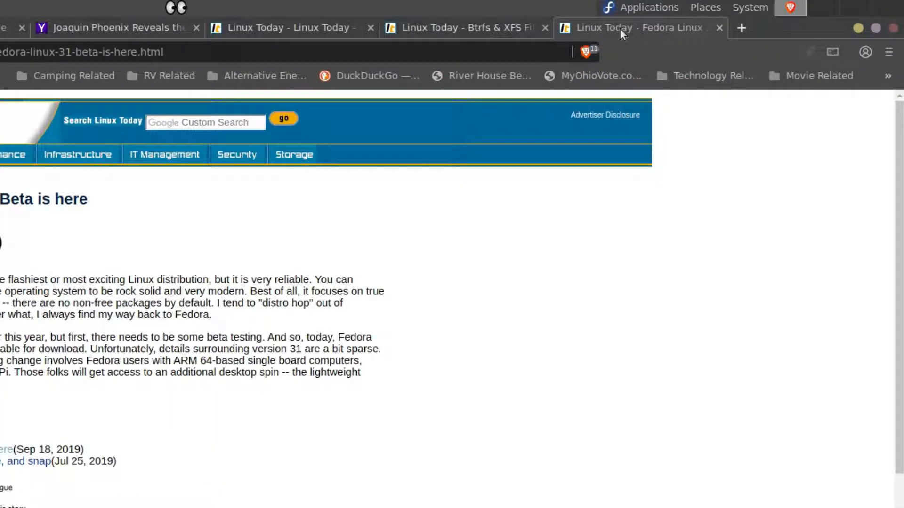
pyautogui.click(888, 51)
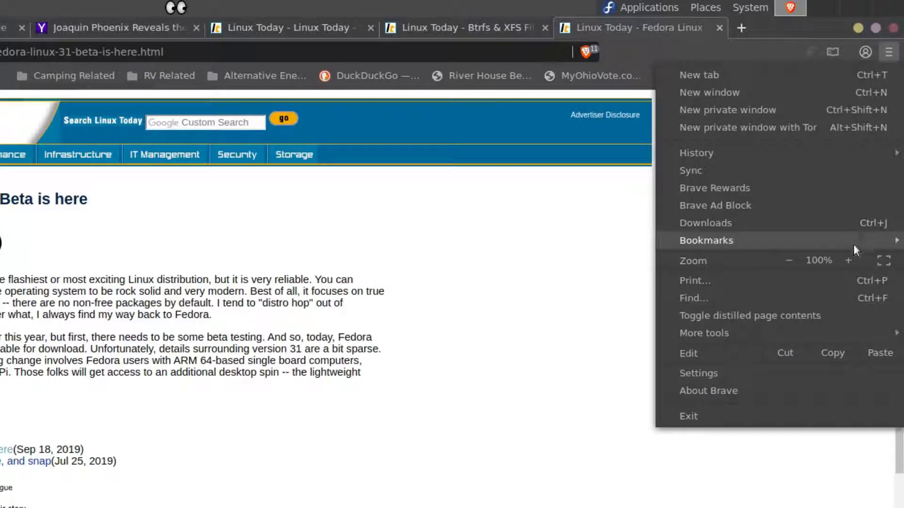
pyautogui.click(847, 261)
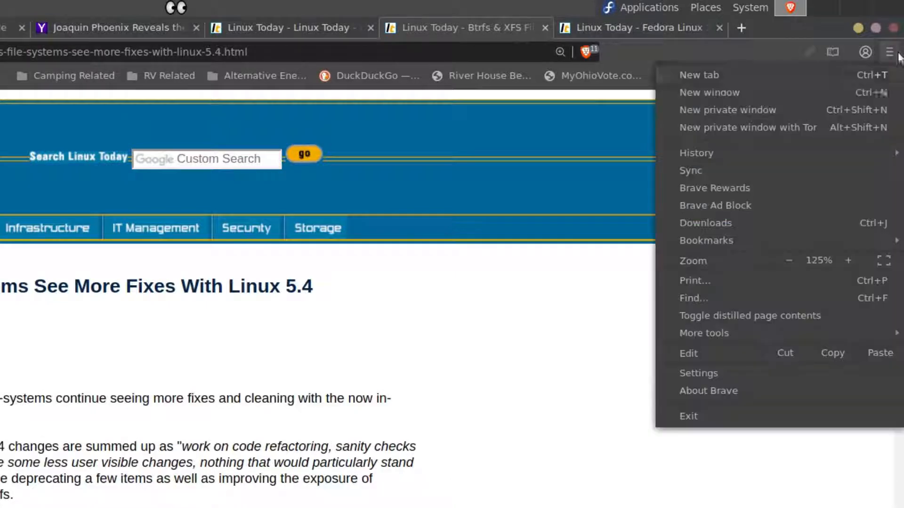
pyautogui.moveTo(777, 240)
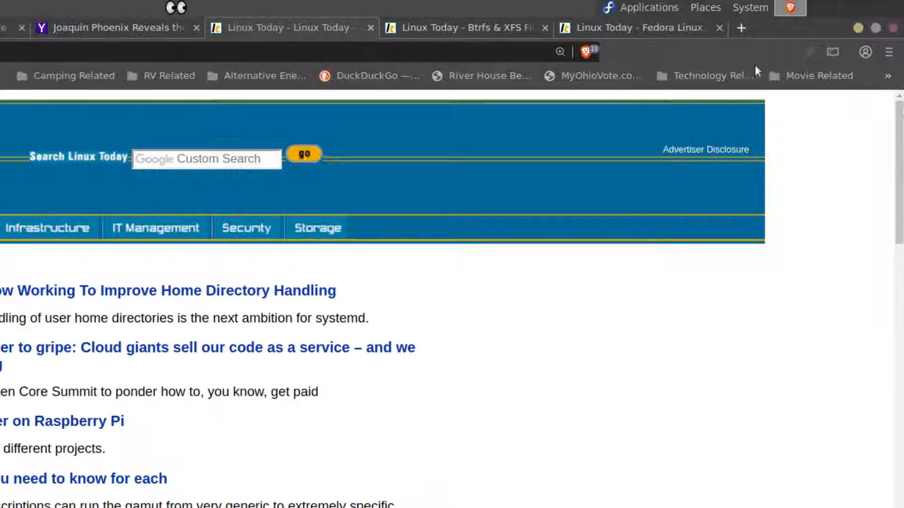
pyautogui.click(886, 52)
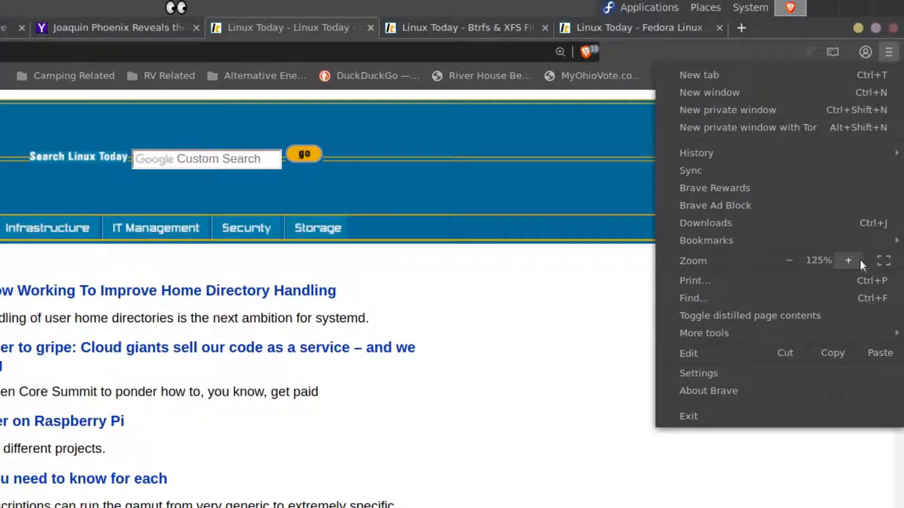
# Check the Joaquin Phoenix article's zoom, which reads 150%
pyautogui.click(113, 28)
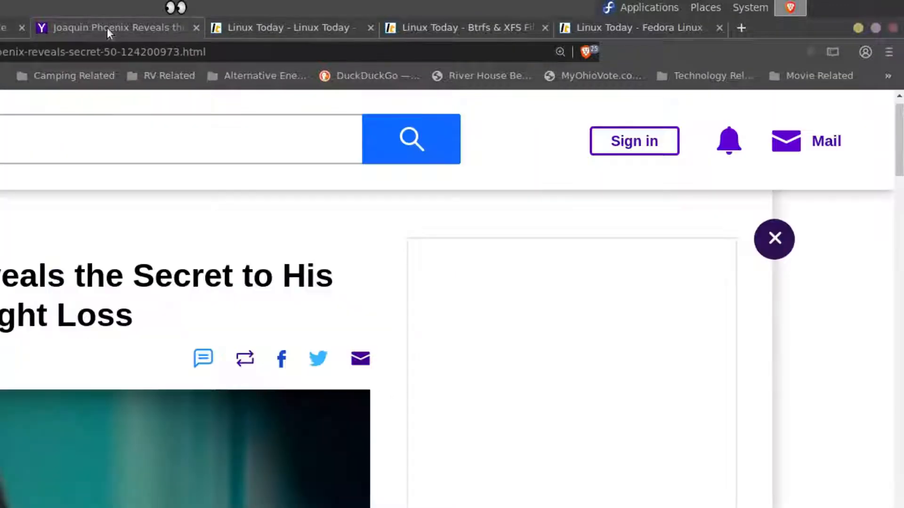
pyautogui.click(888, 51)
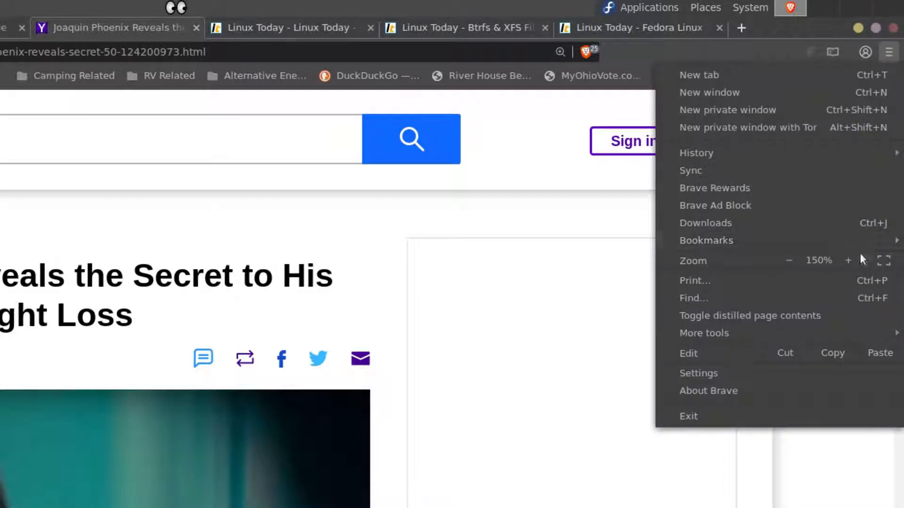
pyautogui.moveTo(861, 259)
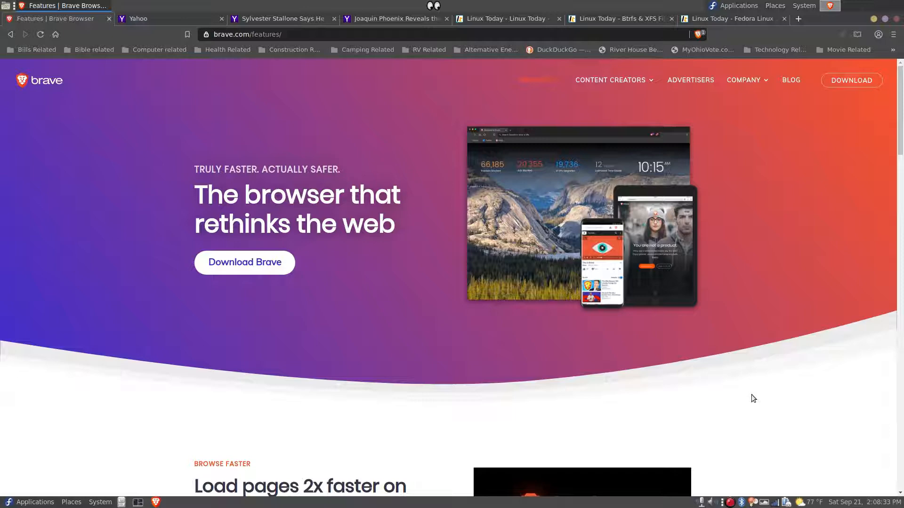
pyautogui.moveTo(717, 382)
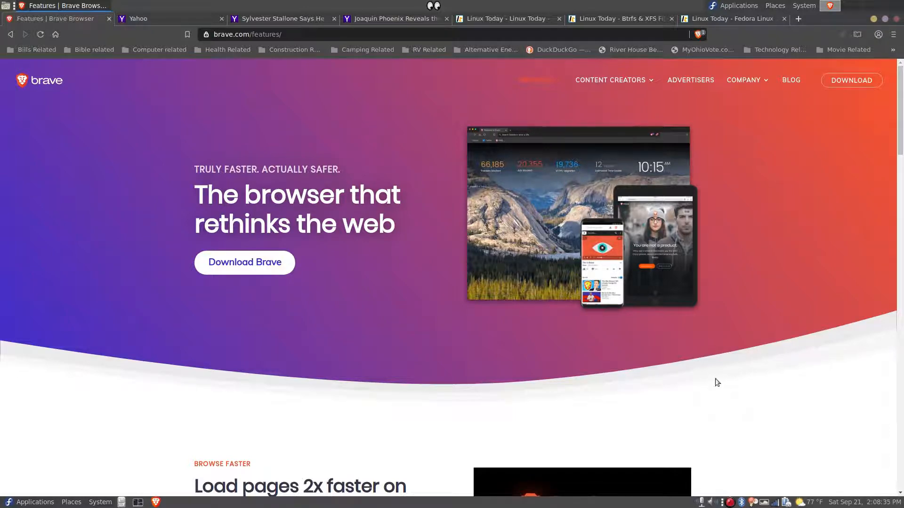